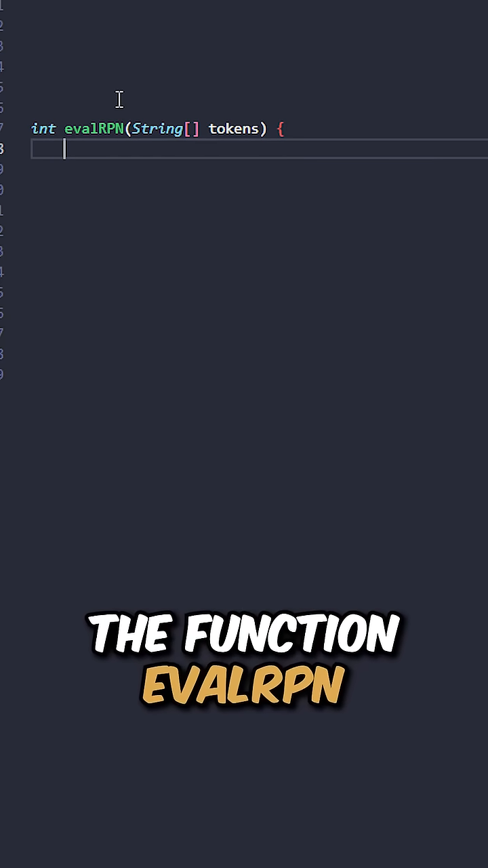
type("Deque<Integer> stack = new ArrayDeque<>();")
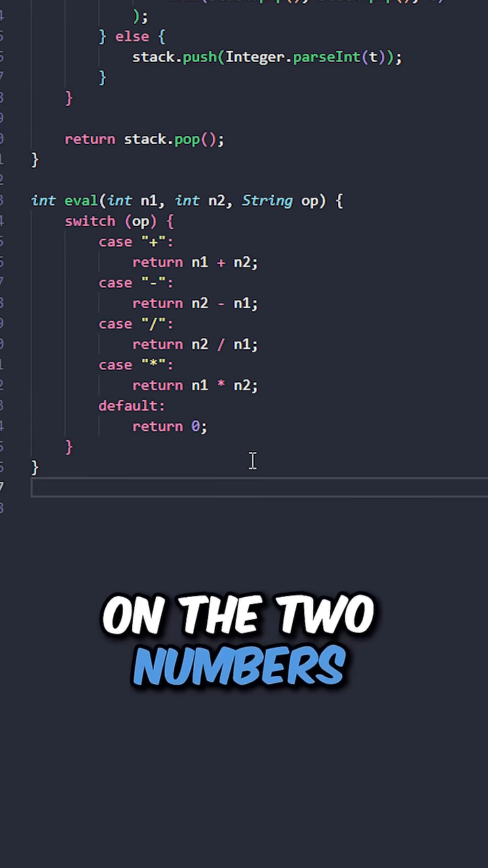
scroll("down", 3)
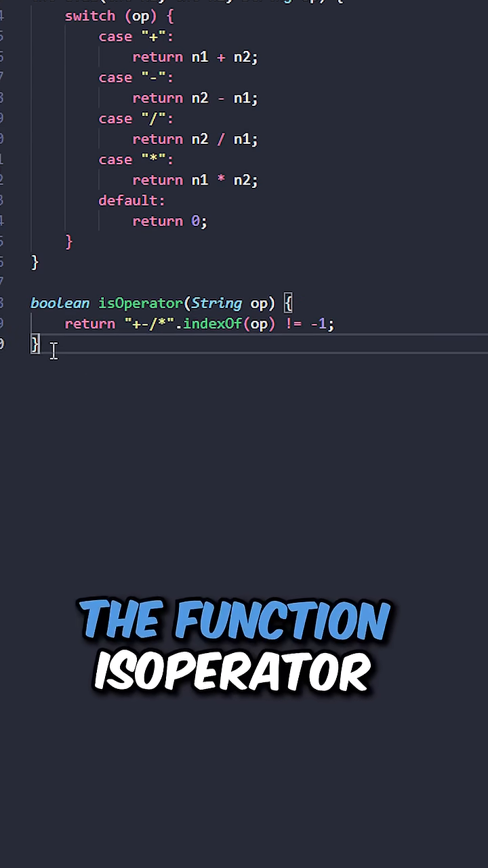